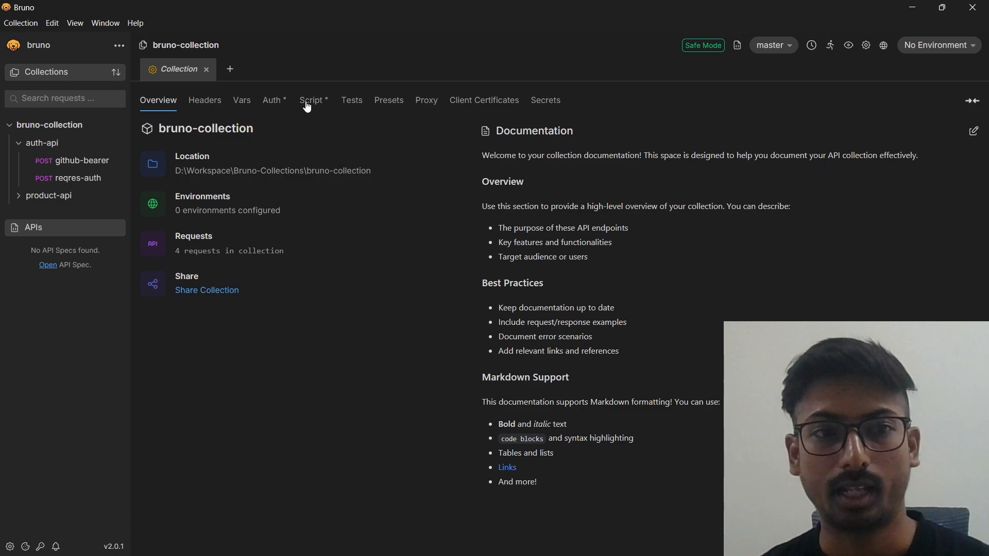
{"action": "mouse_move", "coordinate": [306, 186]}
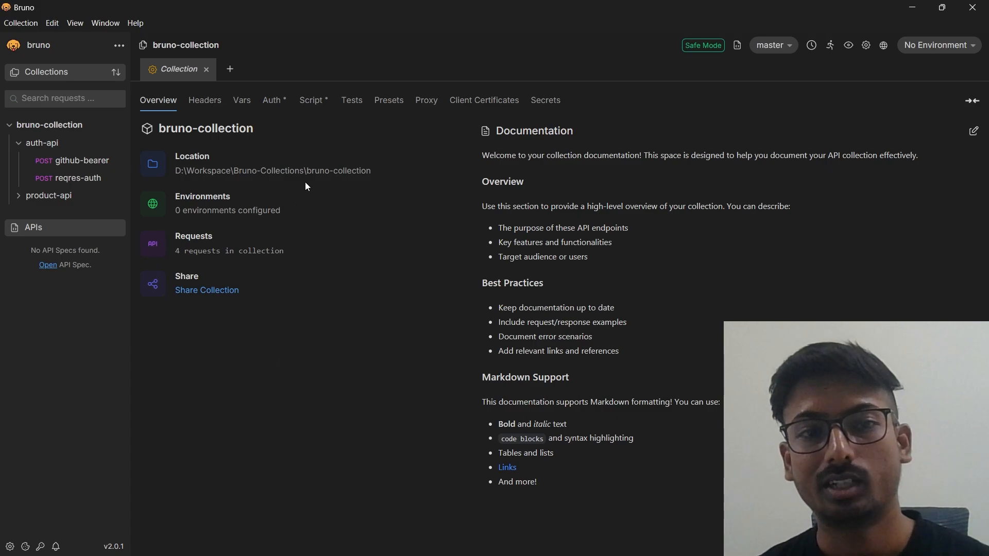
Step: Review the collection's pre-request script that logs into reqres.in with axios and stores the token
{"action": "left_click", "coordinate": [310, 100]}
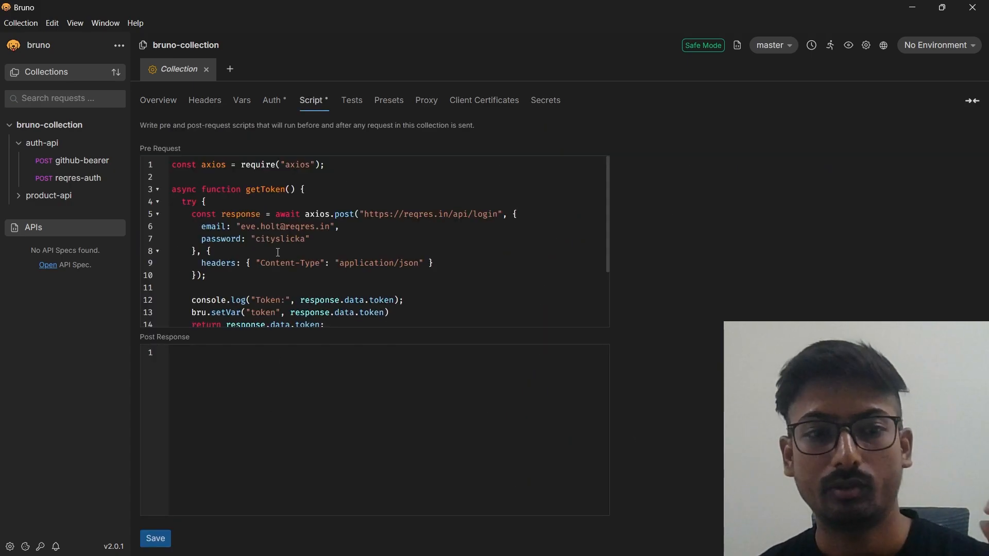
{"action": "scroll", "scroll_direction": "down", "scroll_amount": 3}
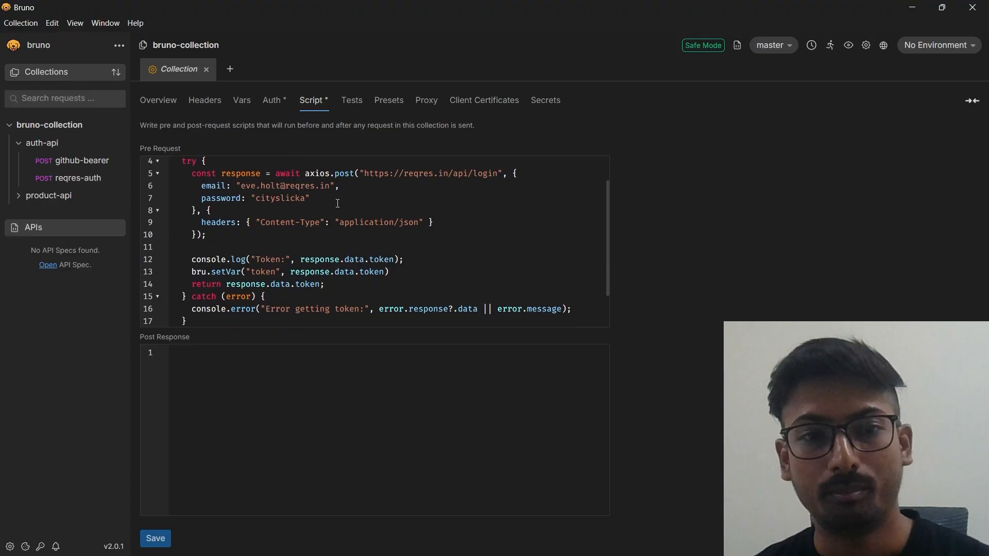
{"action": "scroll", "scroll_direction": "down", "scroll_amount": 3}
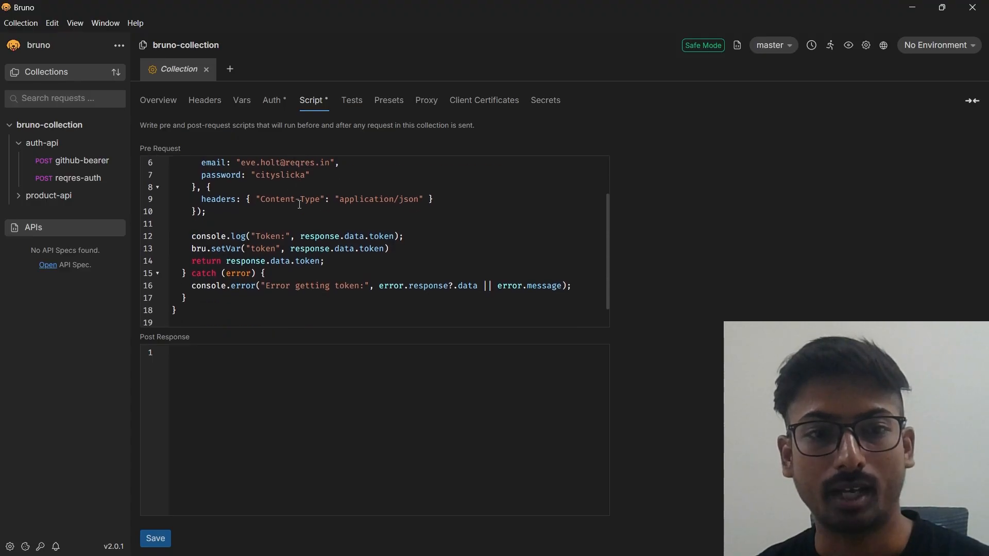
{"action": "scroll", "scroll_direction": "down", "scroll_amount": 3}
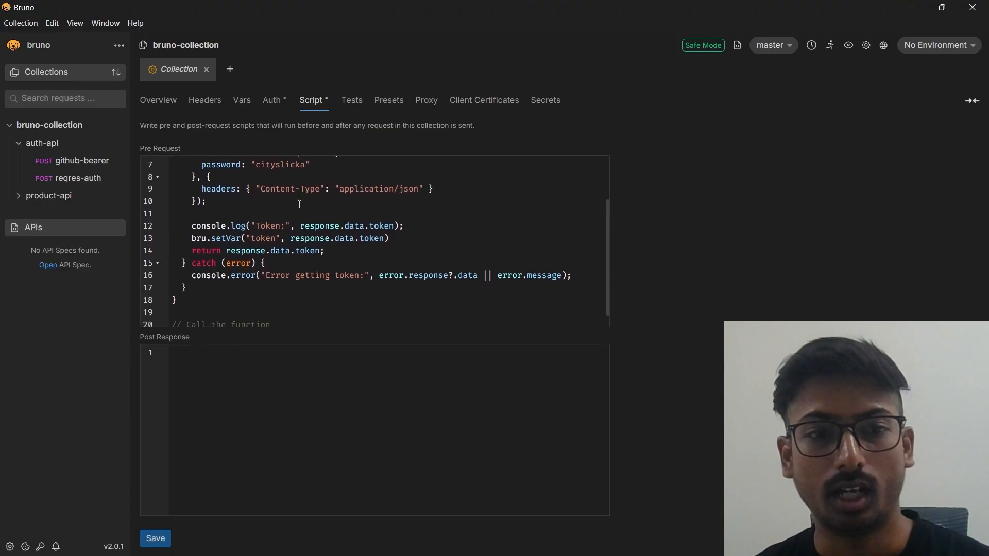
{"action": "scroll", "scroll_direction": "down", "scroll_amount": 3}
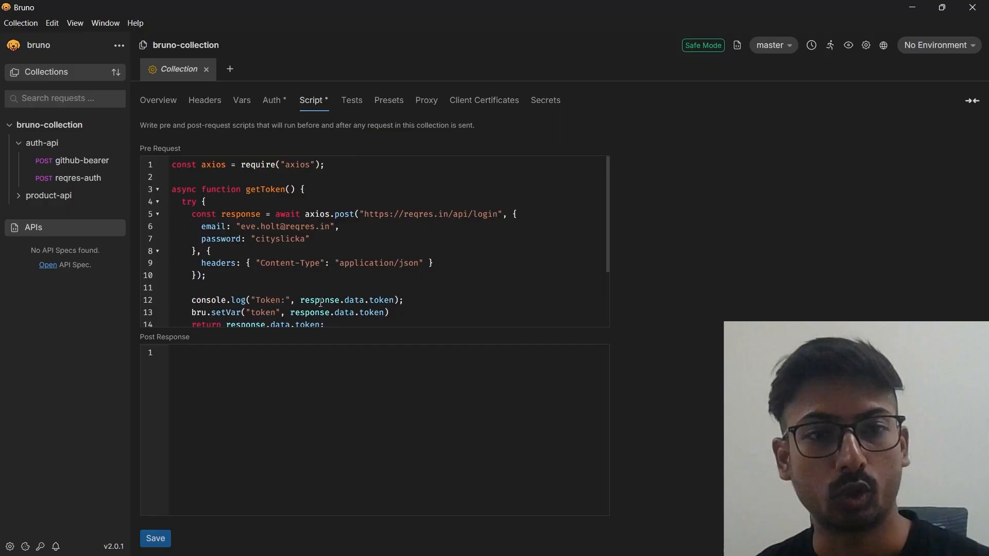
{"action": "mouse_move", "coordinate": [80, 160]}
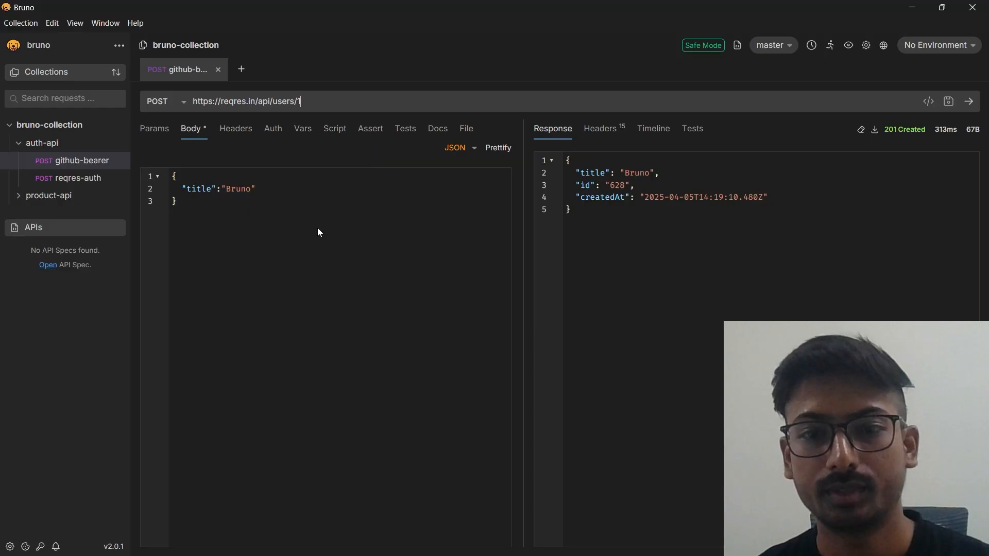
{"action": "mouse_move", "coordinate": [849, 45]}
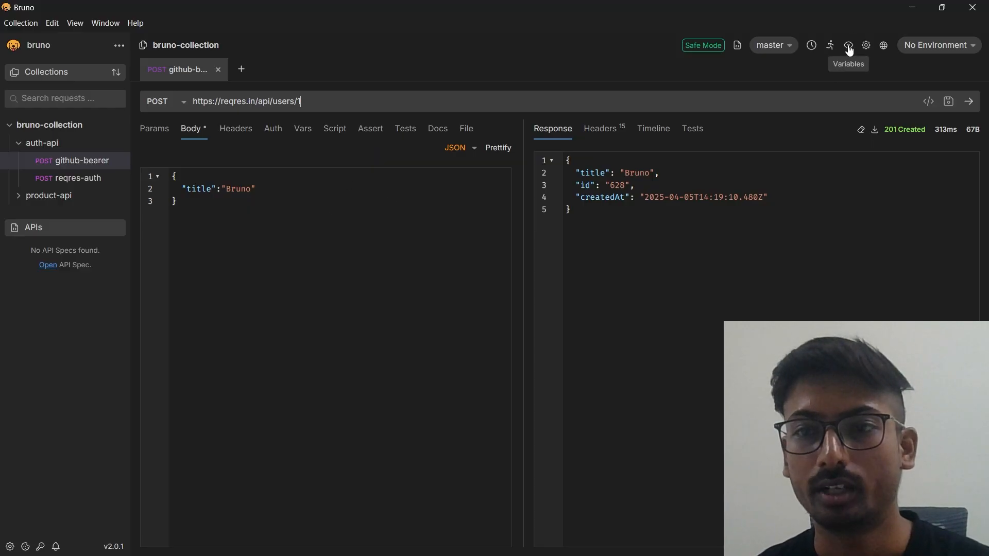
Step: Show the runtime variables holding the token, then bring up the collection's settings script
{"action": "left_click", "coordinate": [848, 44]}
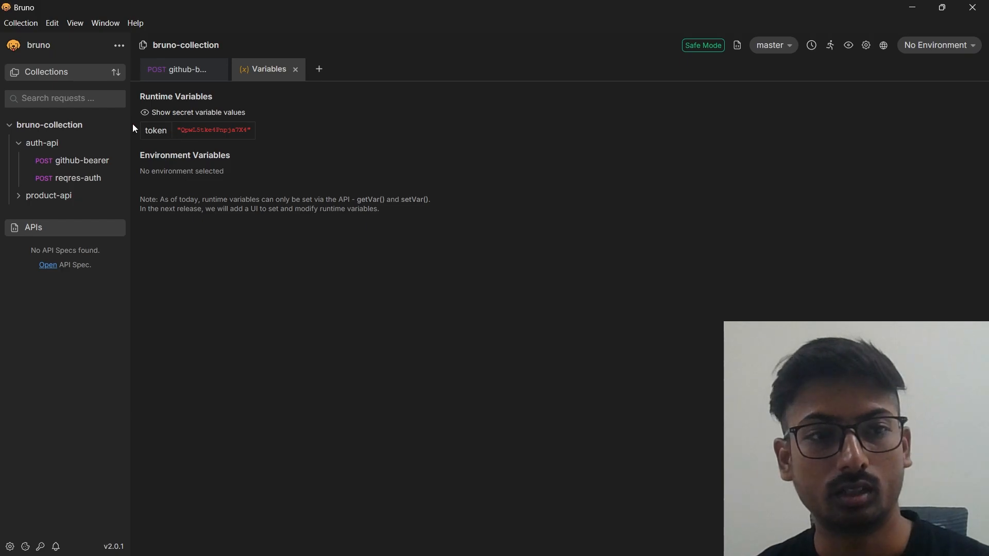
{"action": "left_click", "coordinate": [118, 125]}
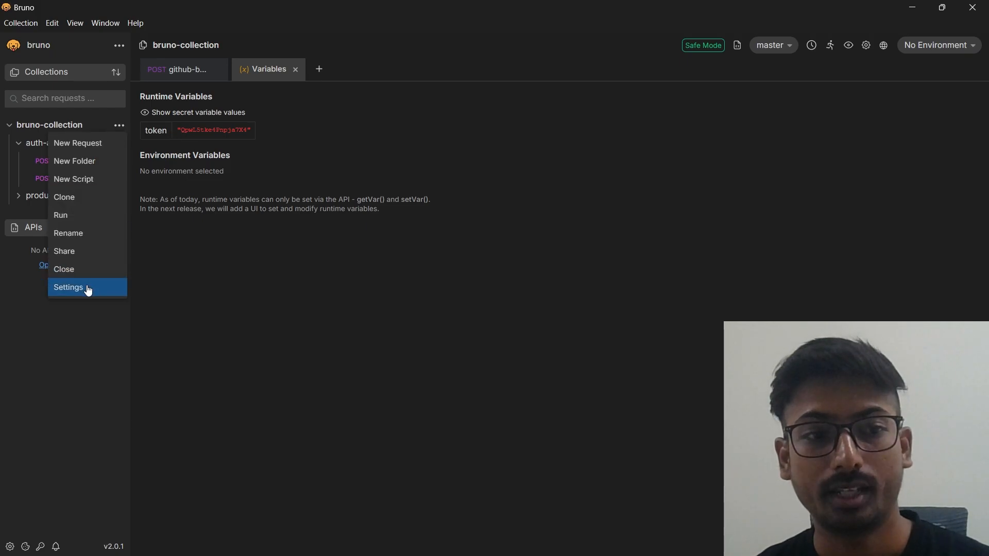
{"action": "left_click", "coordinate": [68, 287]}
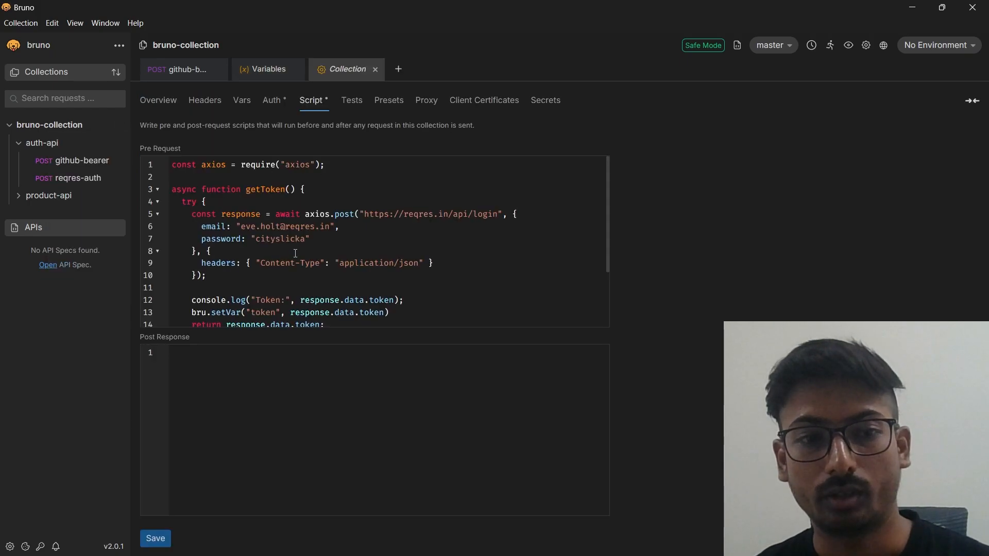
{"action": "scroll", "scroll_direction": "down", "scroll_amount": 3}
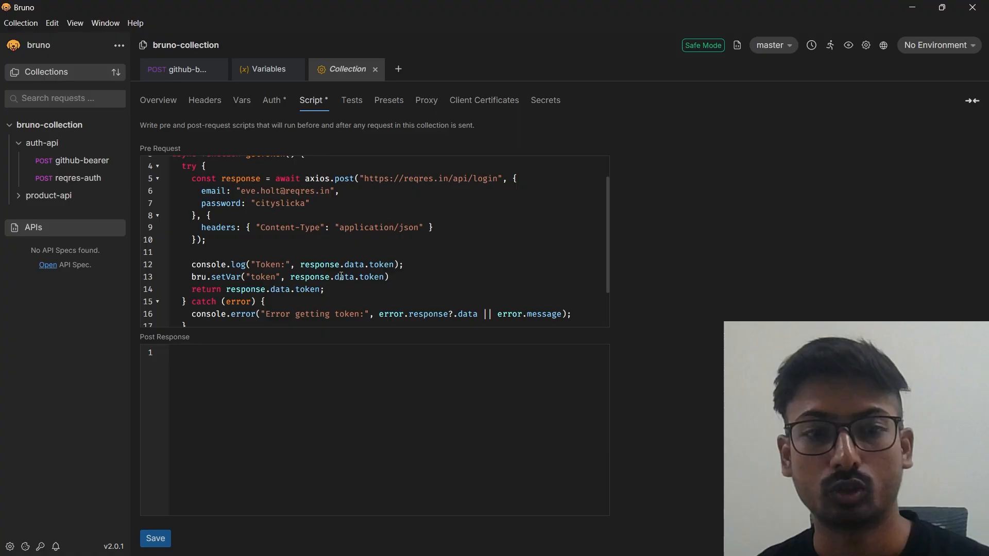
Step: Compare the stored runtime token with the collection's pre-request script side by side
{"action": "left_click", "coordinate": [268, 69]}
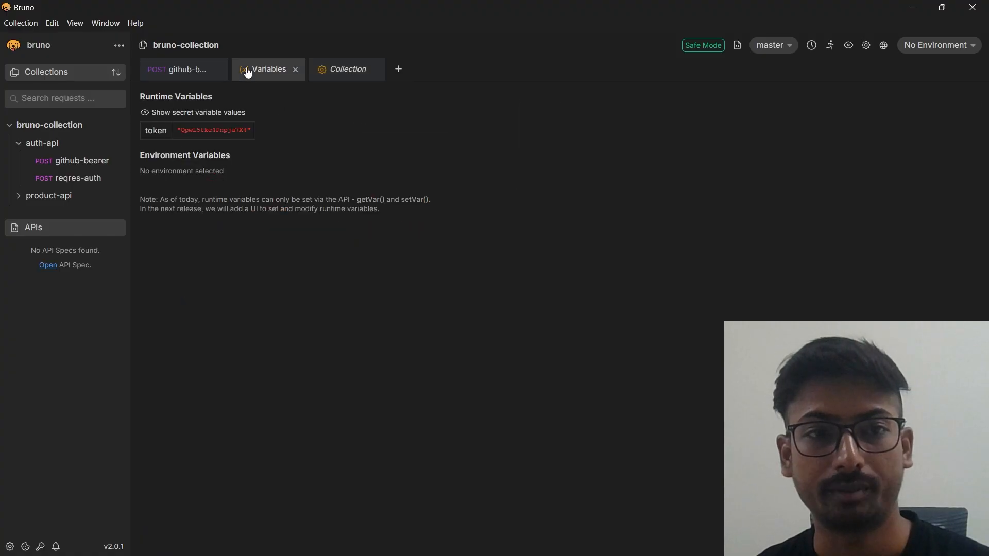
{"action": "left_click", "coordinate": [346, 69]}
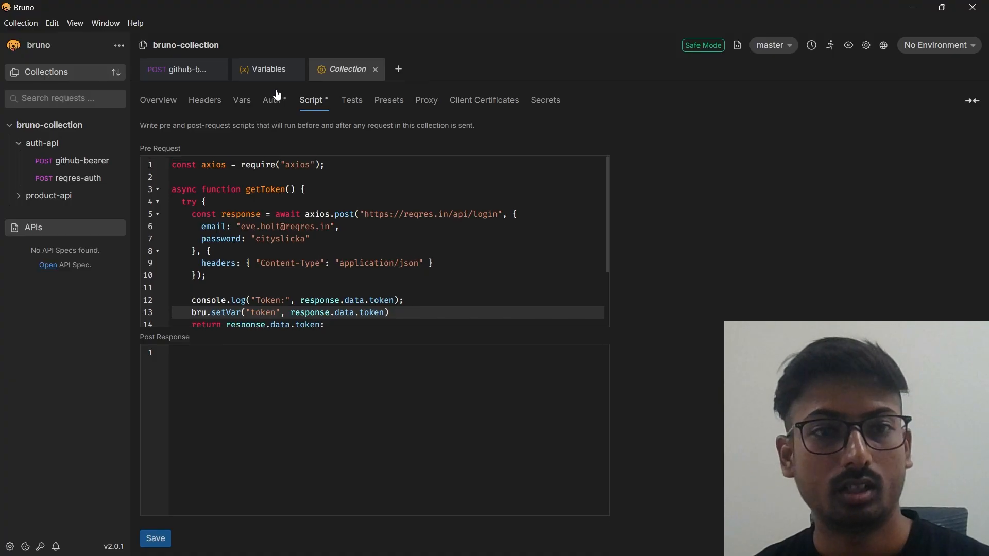
{"action": "left_click", "coordinate": [267, 69]}
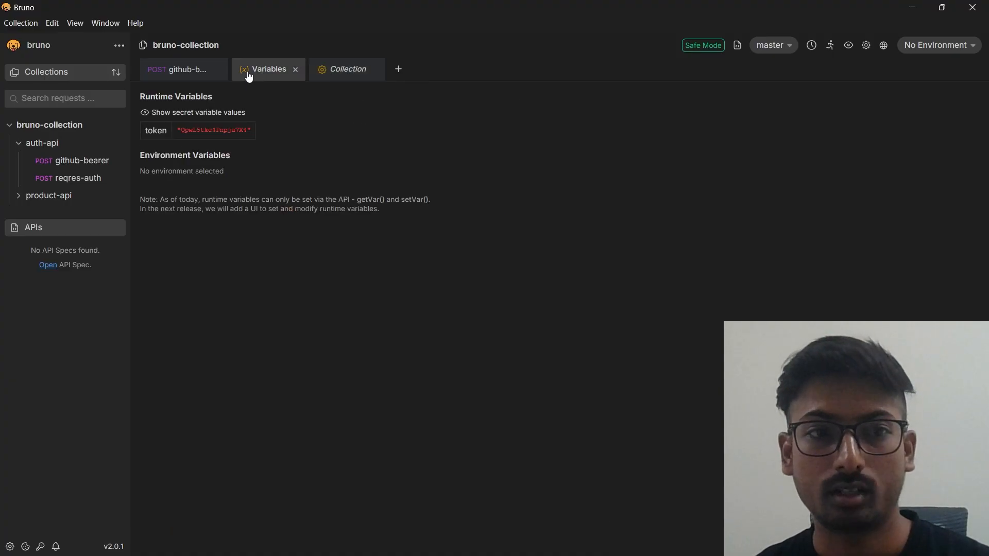
{"action": "mouse_move", "coordinate": [82, 161]}
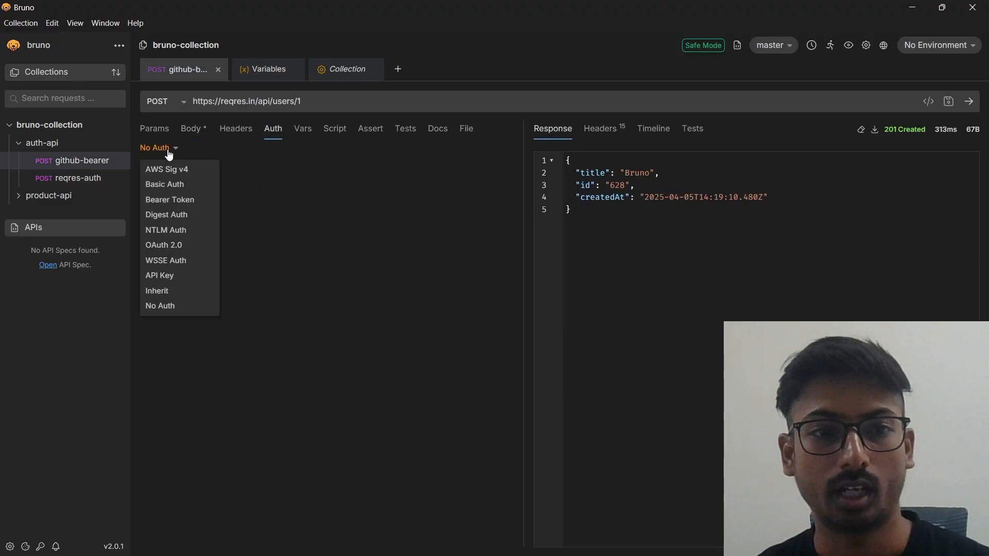
Step: Set Bearer Token auth on github-bearer with {{token}} as the token and save it
{"action": "left_click", "coordinate": [170, 198]}
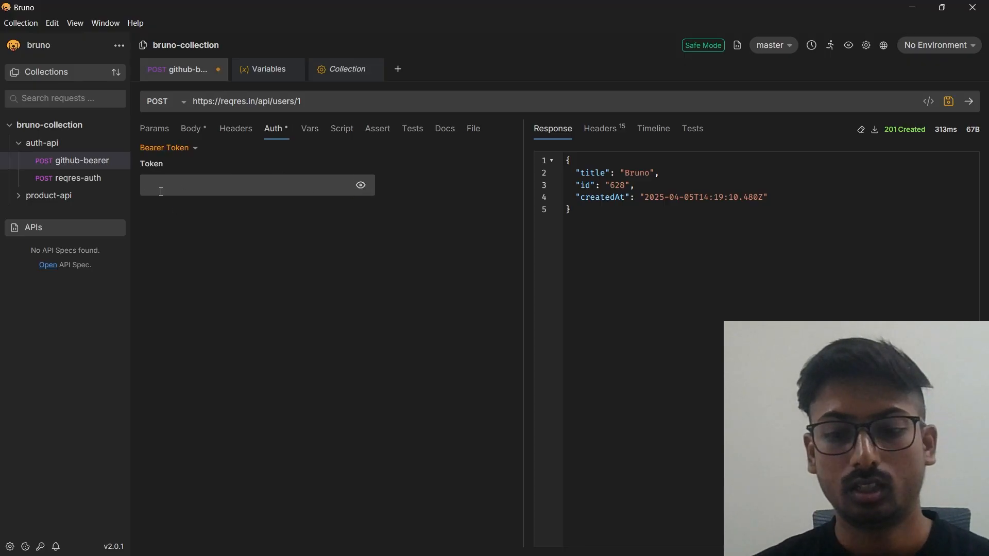
{"action": "type", "text": "{{to"}
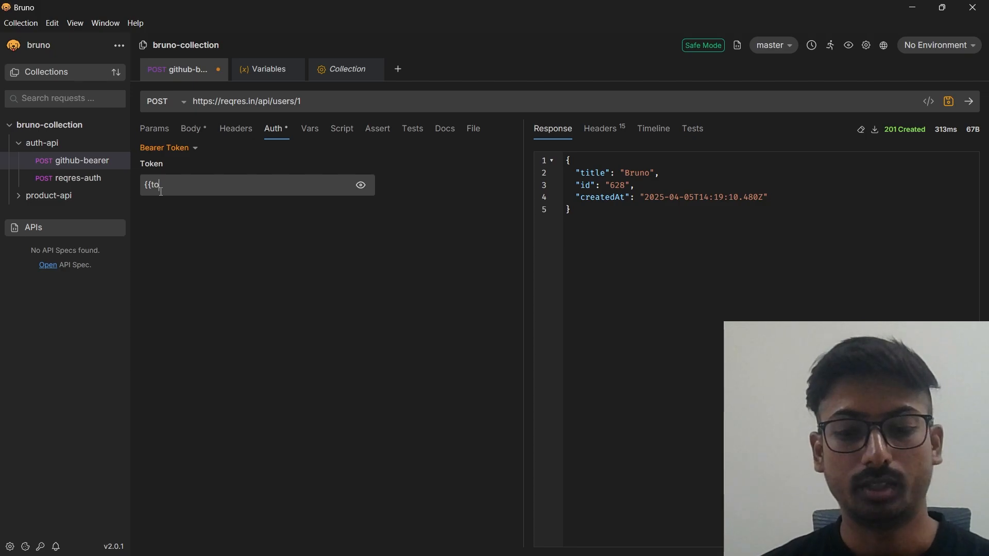
{"action": "type", "text": "ken"}
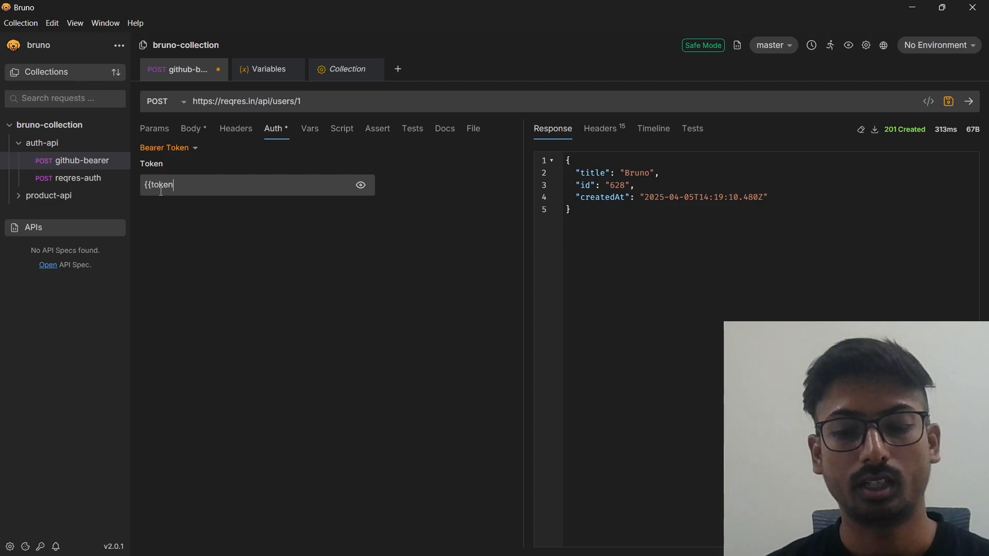
{"action": "key", "text": "ctrl+s"}
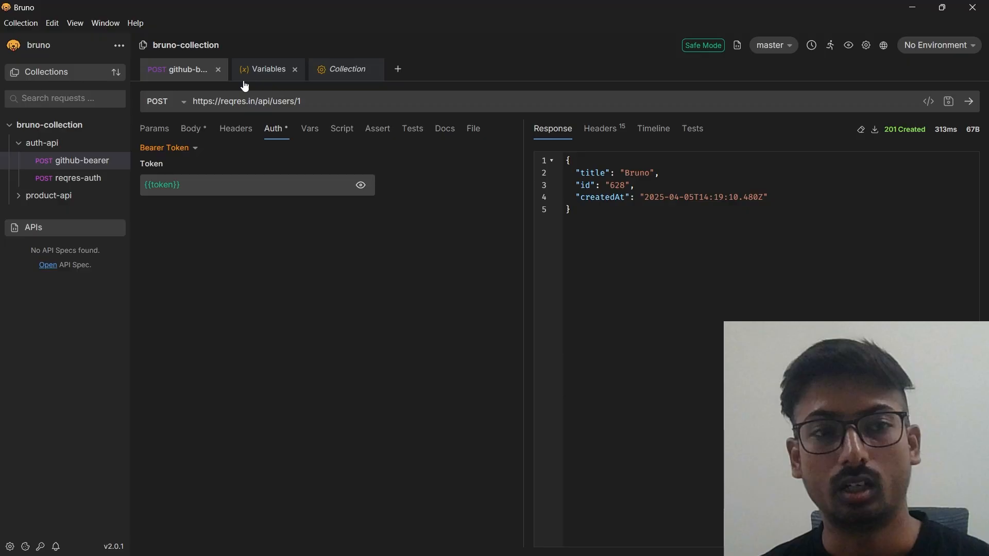
Step: Check the runtime token value and scroll to the collection's pre-request script
{"action": "left_click", "coordinate": [268, 69]}
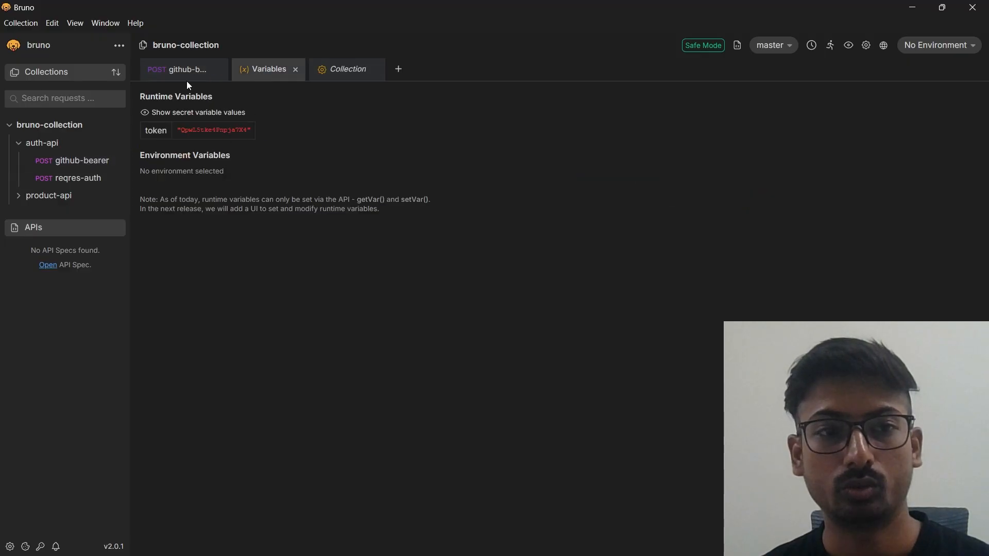
{"action": "left_click", "coordinate": [348, 69]}
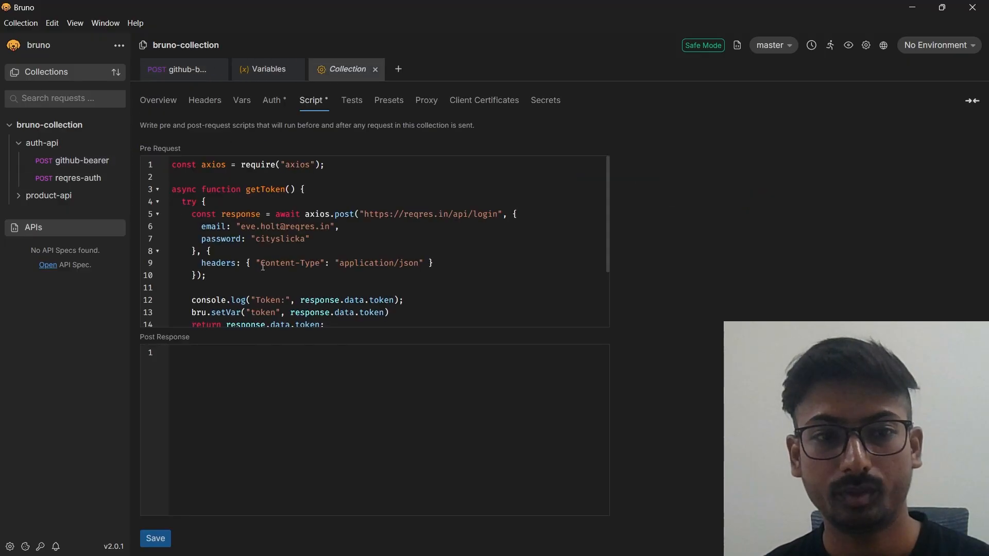
{"action": "scroll", "scroll_direction": "down", "scroll_amount": 3}
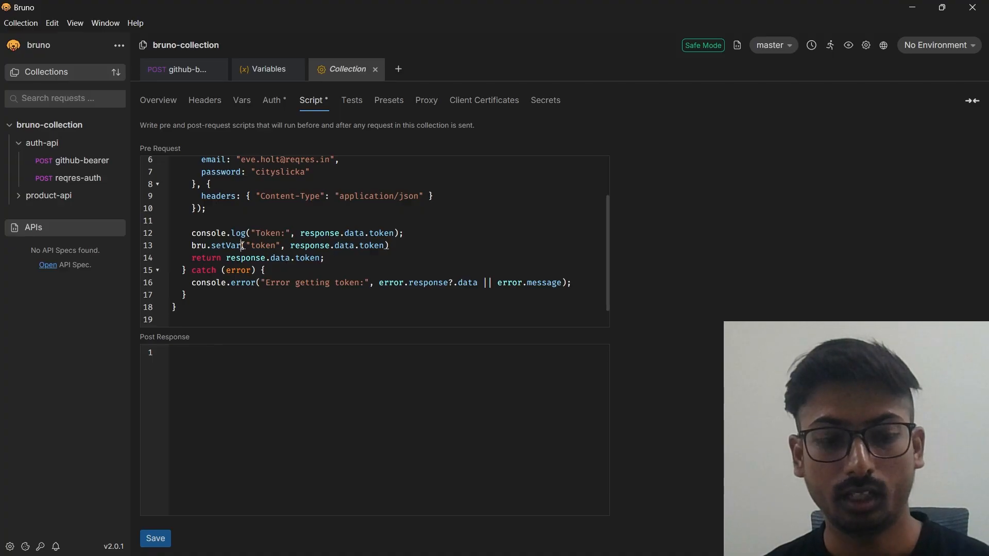
Step: Review the bru.setVar("token", response.data.token) line and its key/value signature
{"action": "type", "text": "Env"}
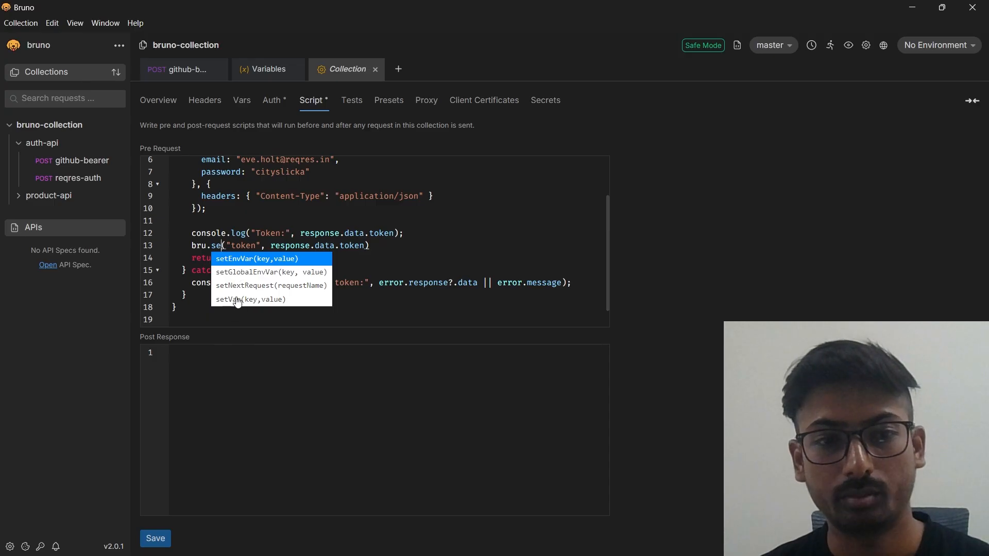
{"action": "left_click", "coordinate": [254, 258]}
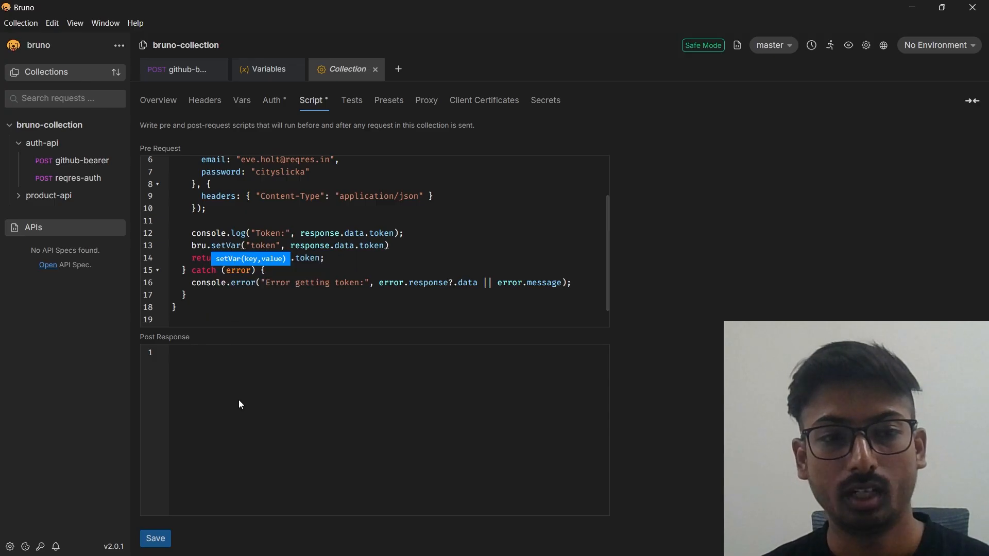
{"action": "left_click", "coordinate": [155, 537]}
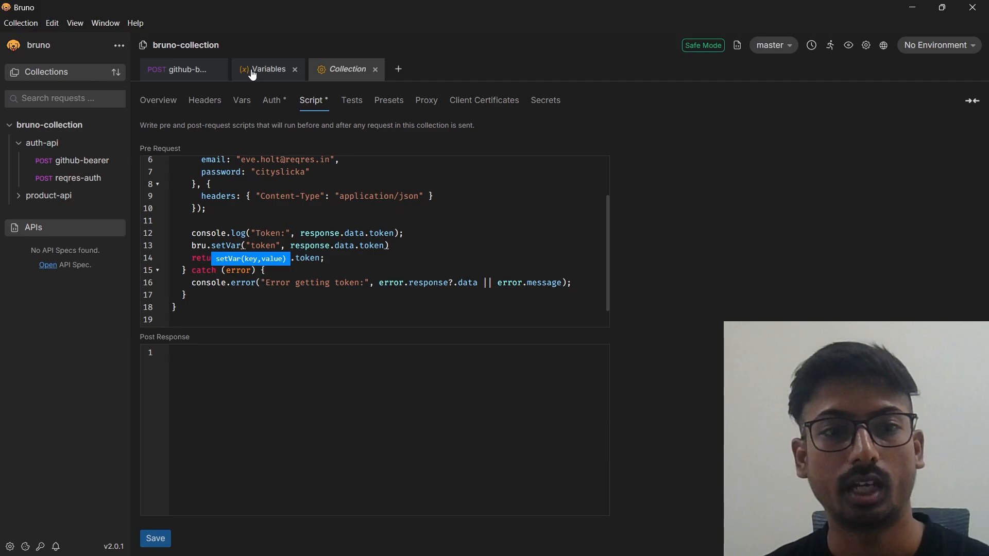
Step: Resend github-bearer with {{token}} Bearer auth and show the timeline's Authorization Bearer header after 201 Created
{"action": "left_click", "coordinate": [178, 69]}
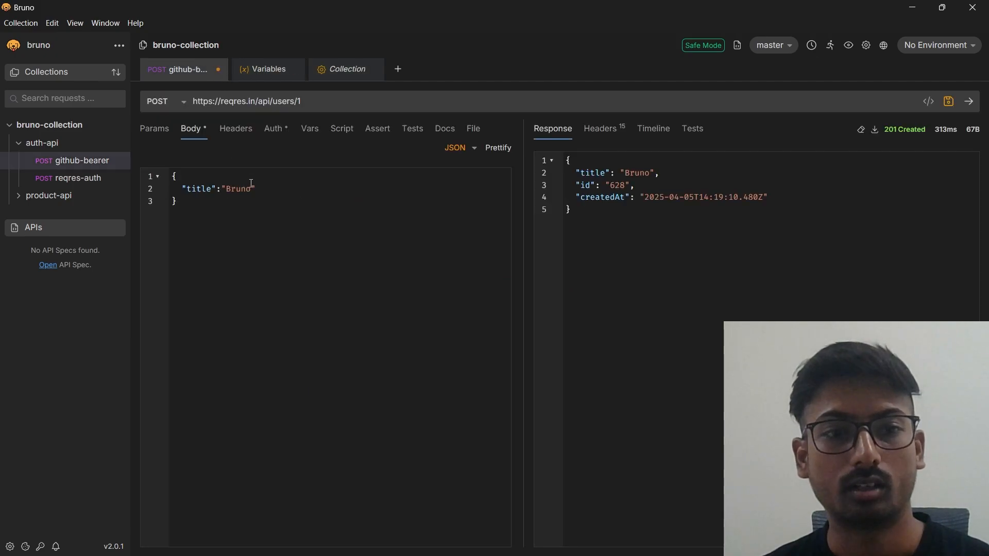
{"action": "left_click", "coordinate": [274, 127]}
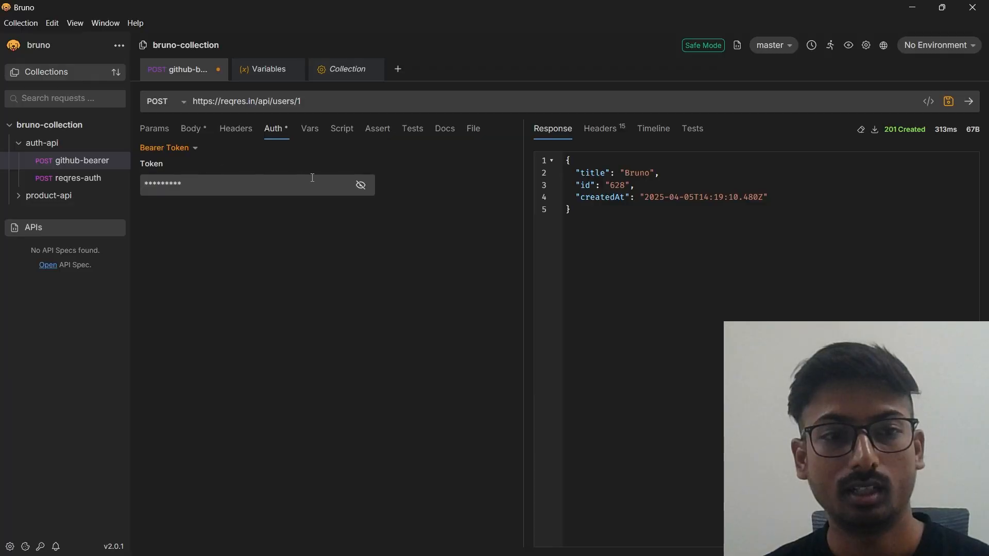
{"action": "type", "text": "{{token}}"}
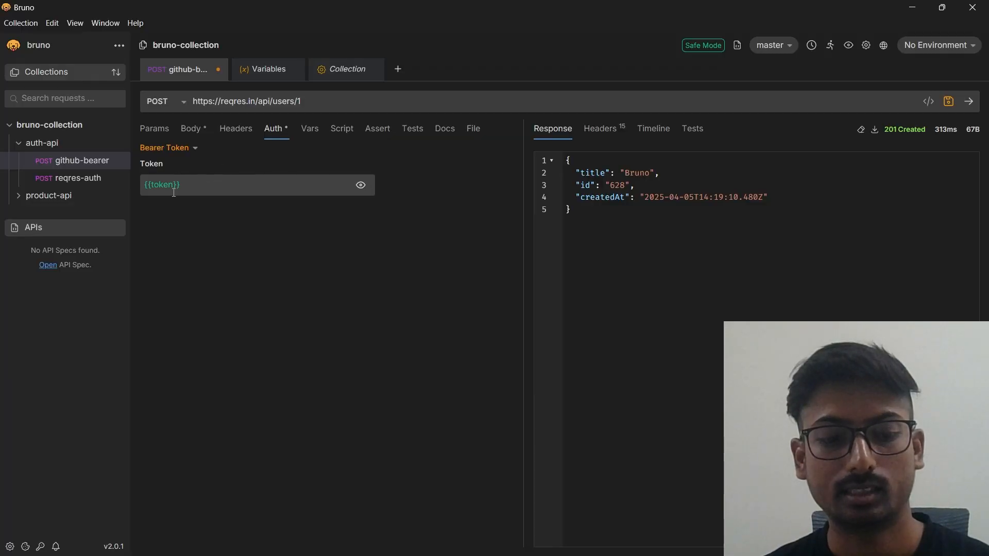
{"action": "key", "text": "ctrl+s"}
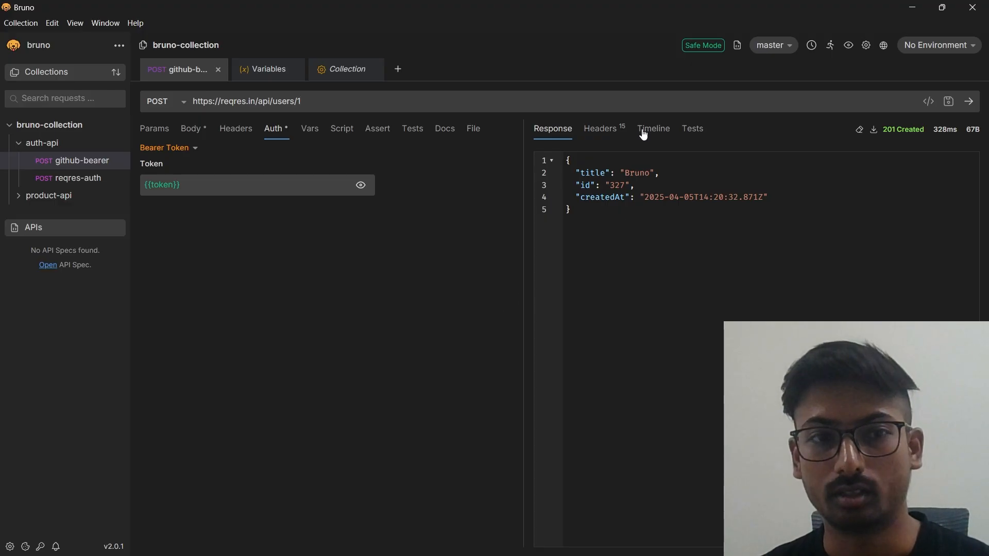
{"action": "left_click", "coordinate": [653, 128]}
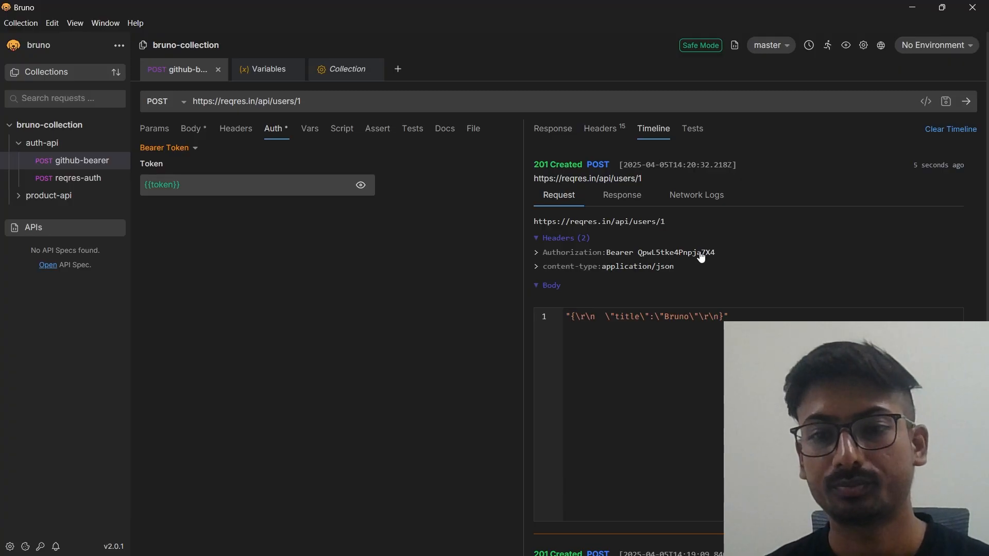
Step: Send the request again with DevTools open and show the console's Token log entry
{"action": "key", "text": "F12"}
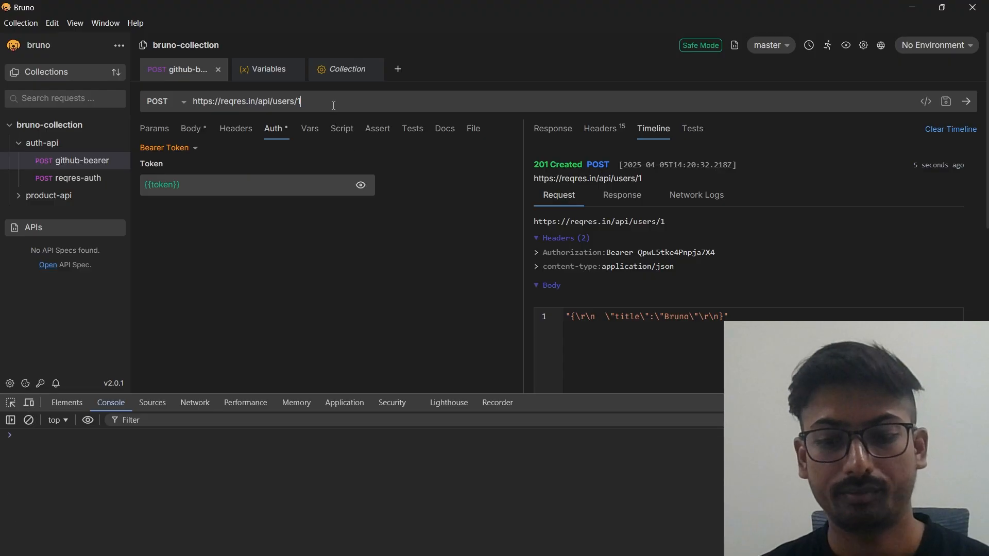
{"action": "left_click", "coordinate": [964, 101]}
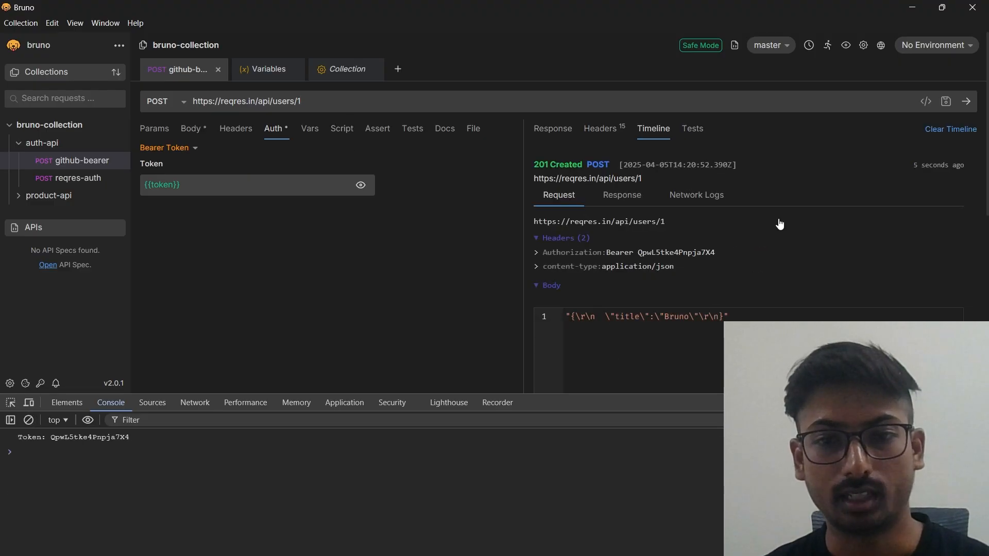
{"action": "double_click", "coordinate": [88, 436]}
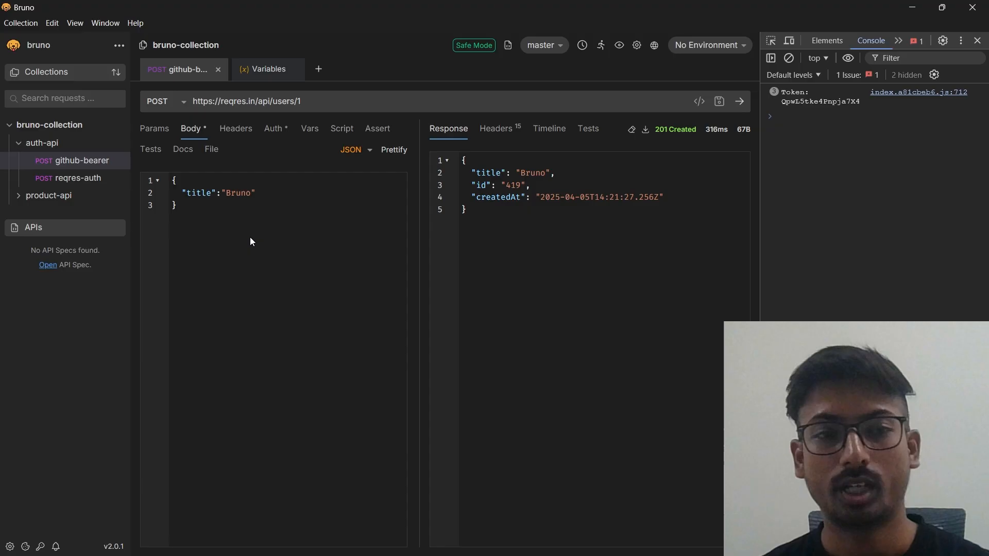
{"action": "mouse_move", "coordinate": [328, 241]}
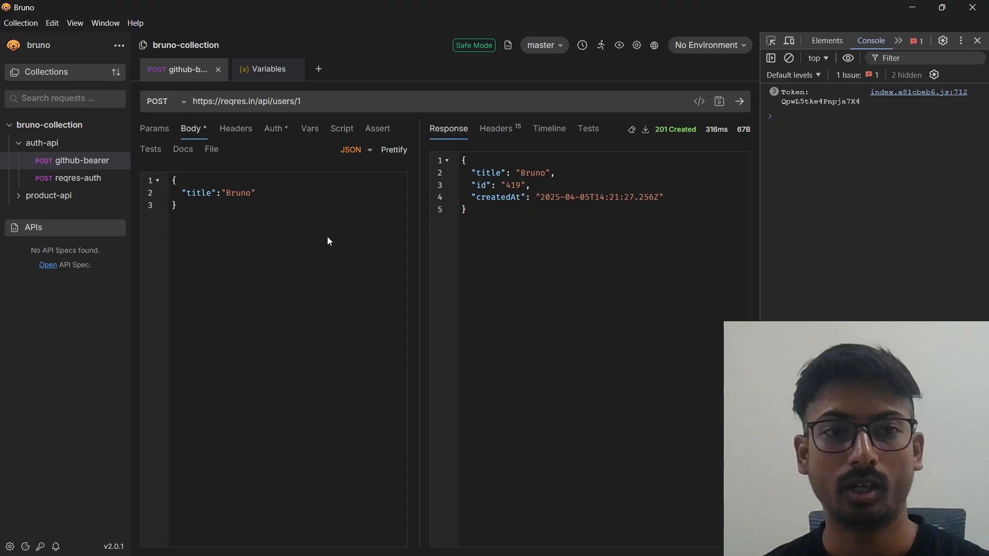